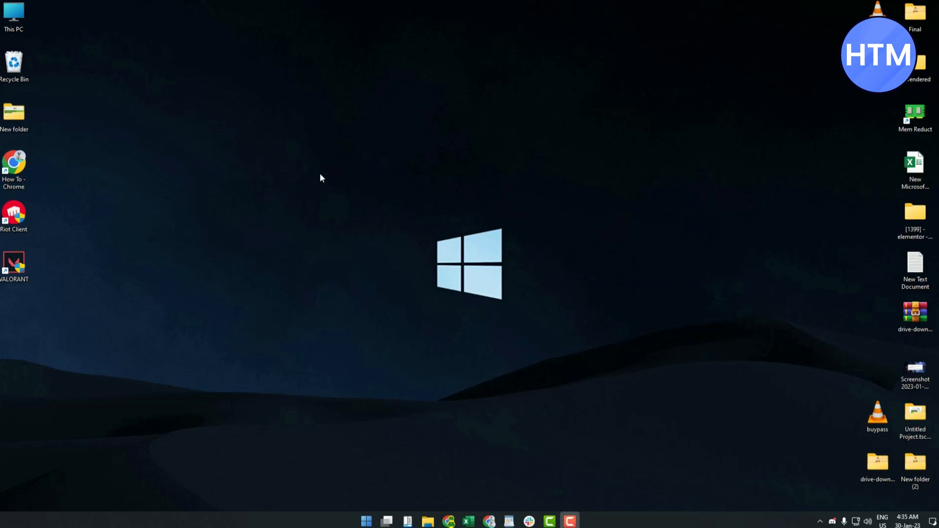
# Open the emoji panel with Win+; and drag it to the right of the screen
pyautogui.press('Win')
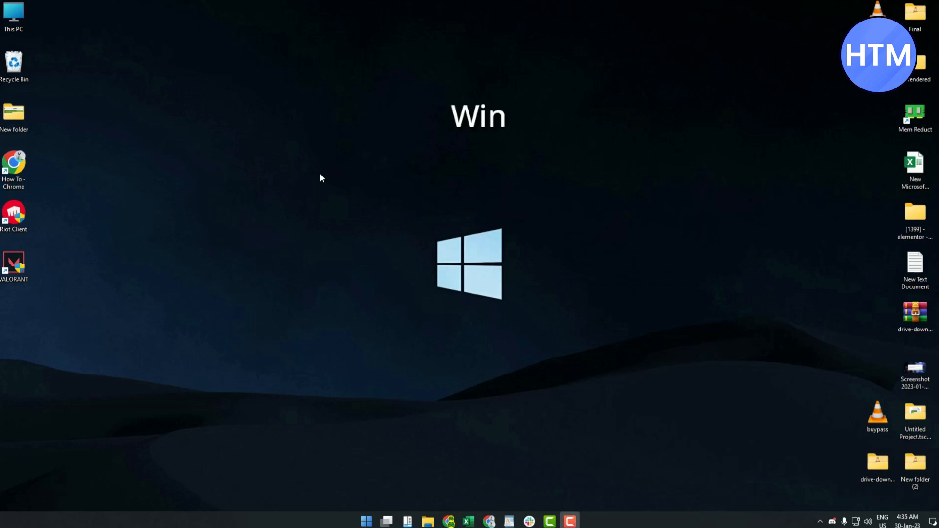
pyautogui.press('Win+;')
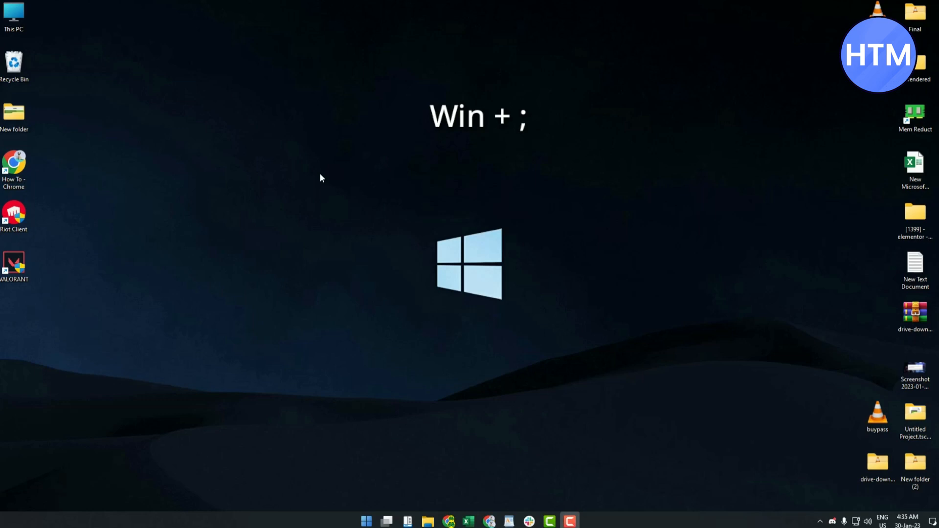
pyautogui.press('Win+;')
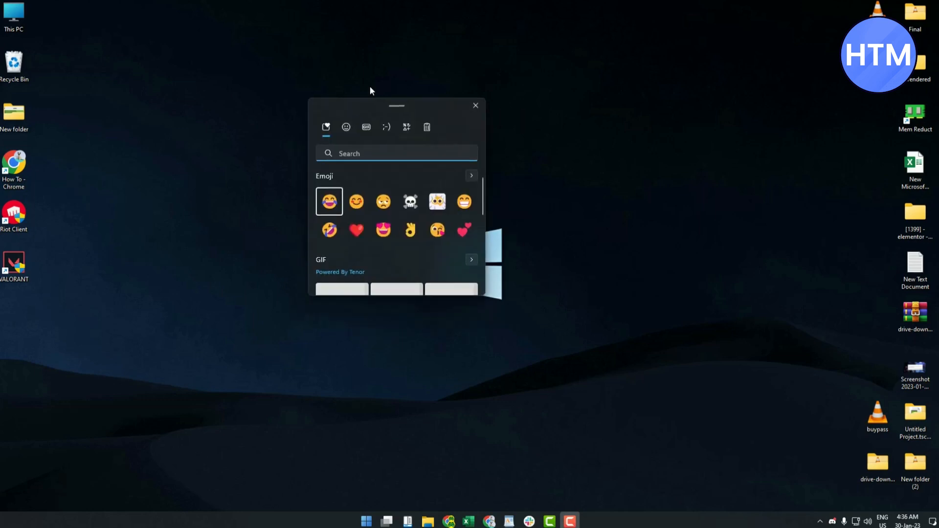
pyautogui.moveTo(396, 106); pyautogui.dragTo(613, 83)
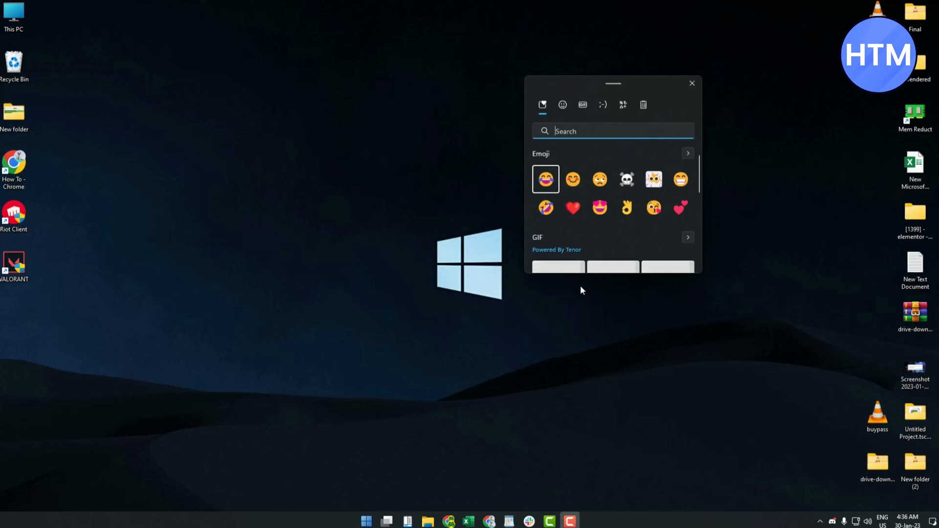
pyautogui.moveTo(432, 389)
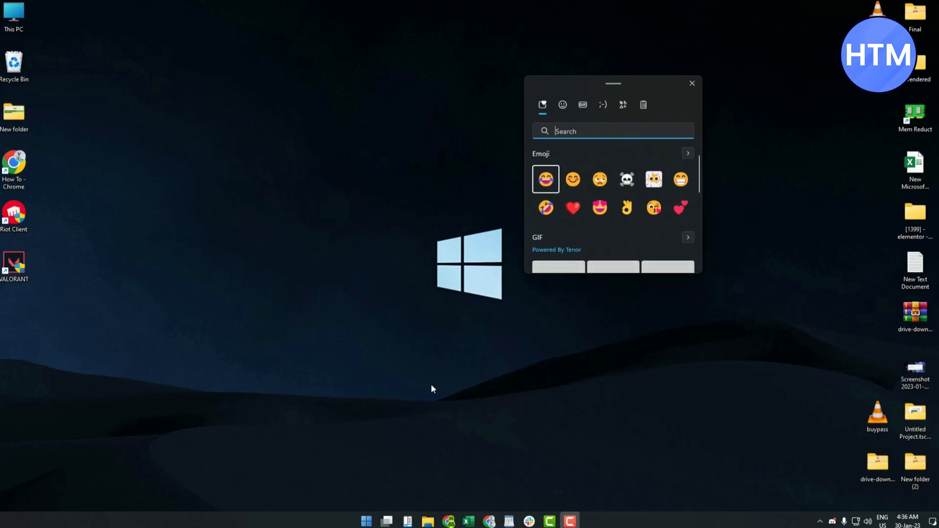
# Bring Google Docs forward and insert the blushing smiley and two-hearts emoji beside the page
pyautogui.click(692, 83)
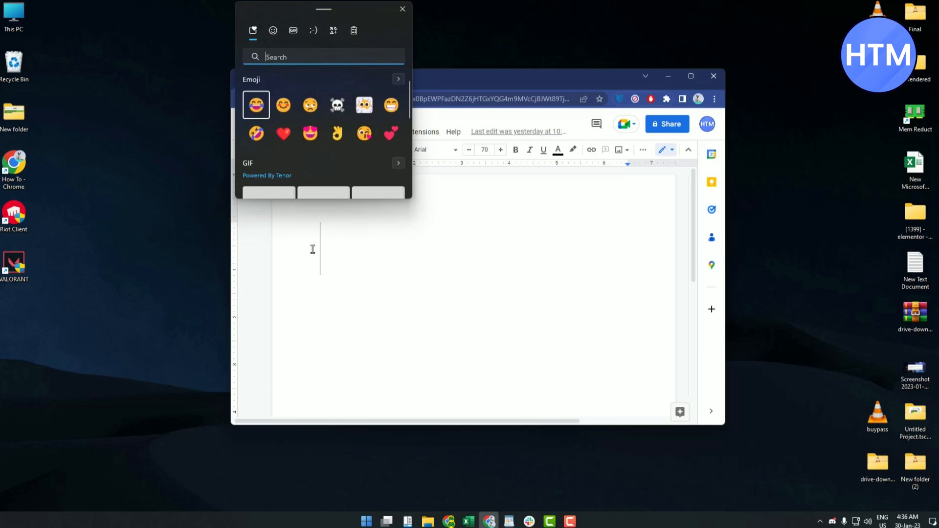
pyautogui.moveTo(323, 8); pyautogui.dragTo(627, 126)
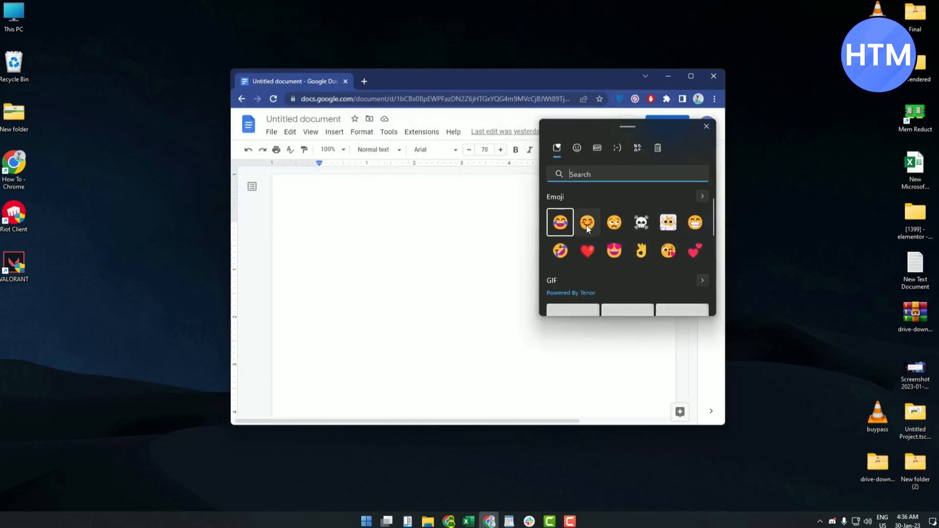
pyautogui.click(586, 222)
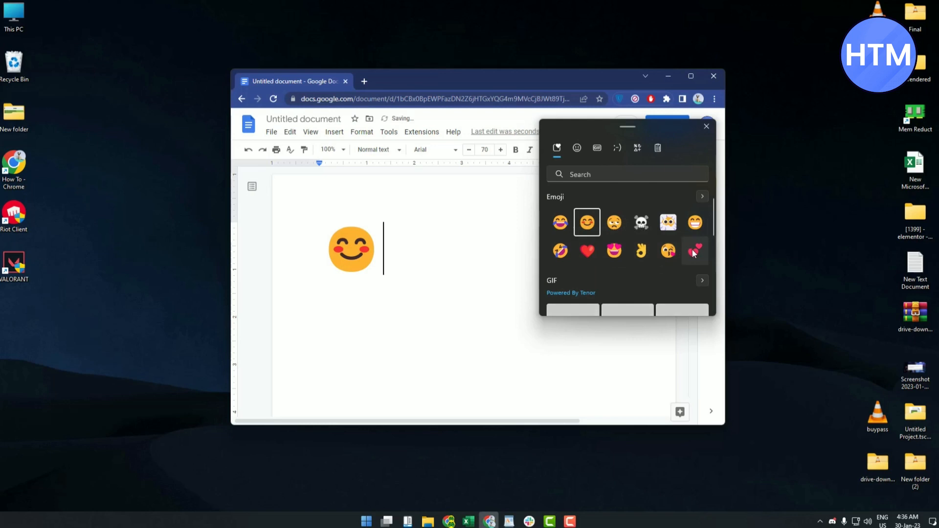
pyautogui.click(640, 251)
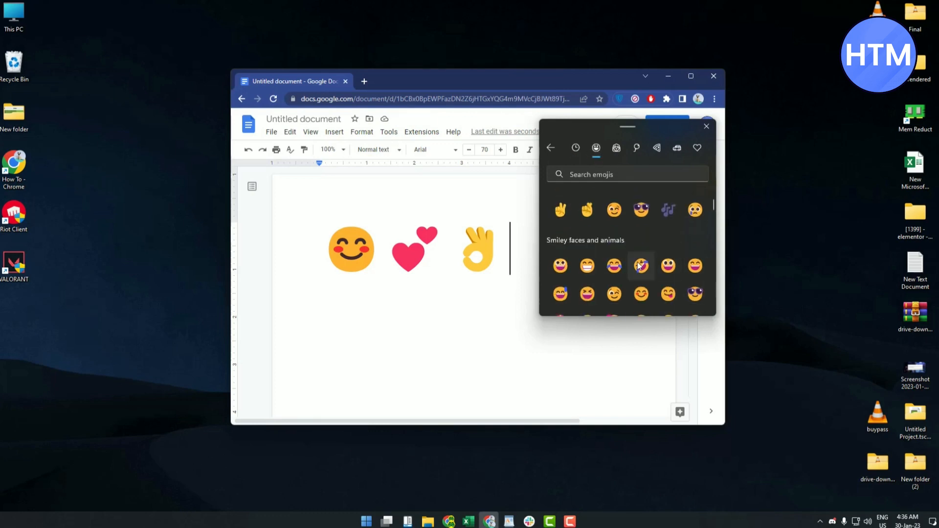
# Scroll the emoji list and dismiss the panel to clear the Docs window
pyautogui.scroll(-3)
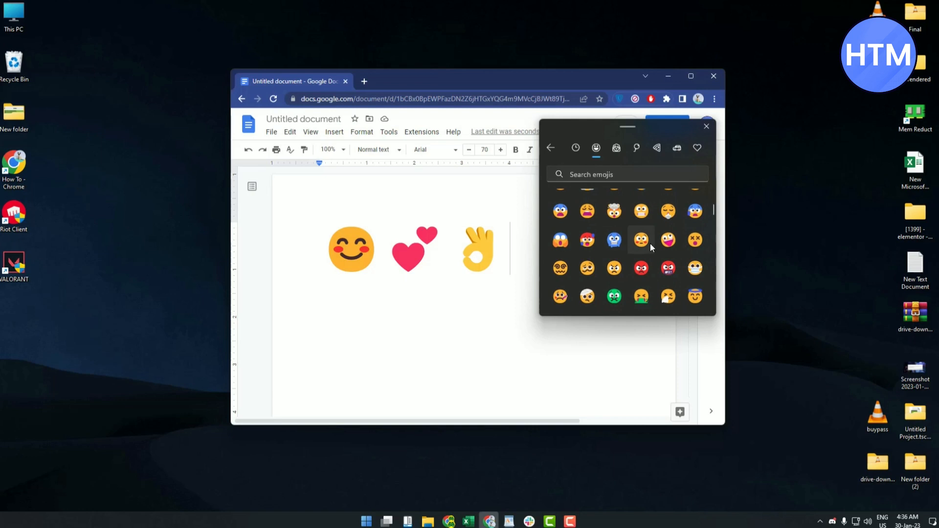
pyautogui.moveTo(709, 268)
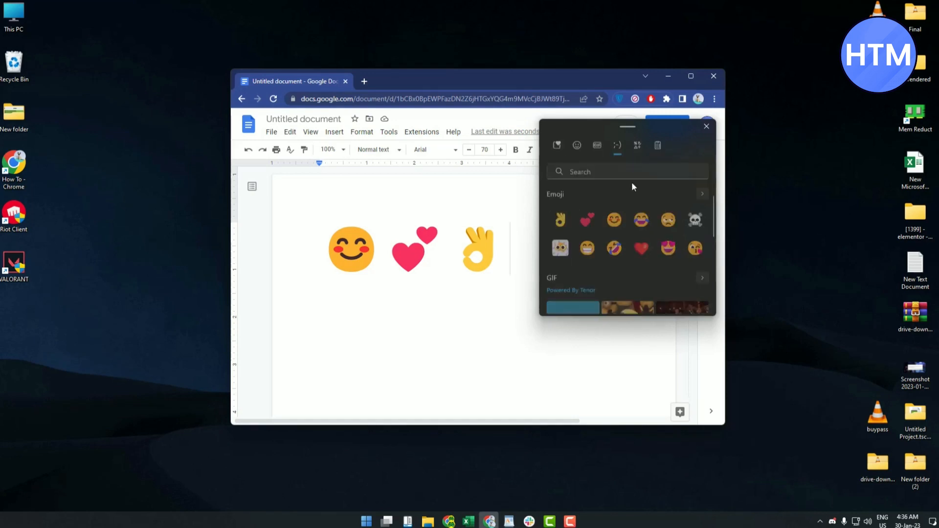
pyautogui.click(617, 144)
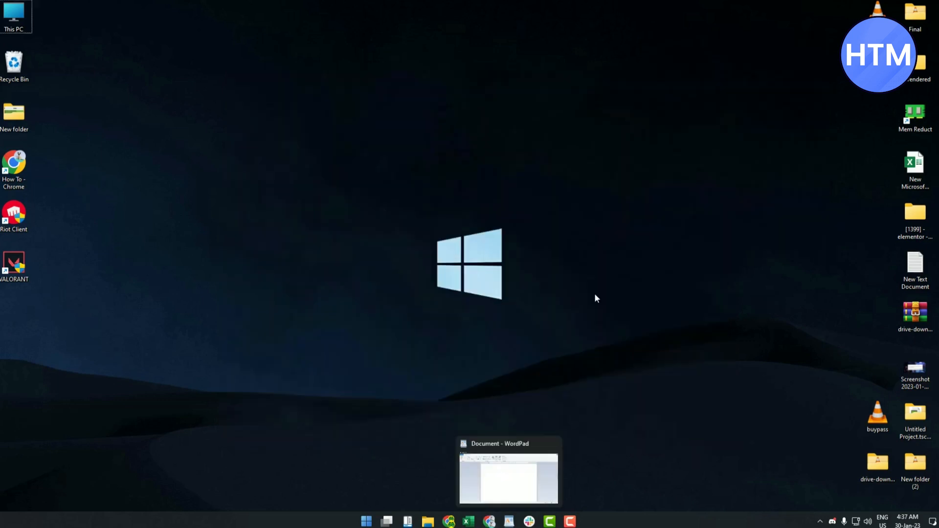
# Switch to WordPad, open the emoji panel with Win+. and move it aside
pyautogui.click(508, 478)
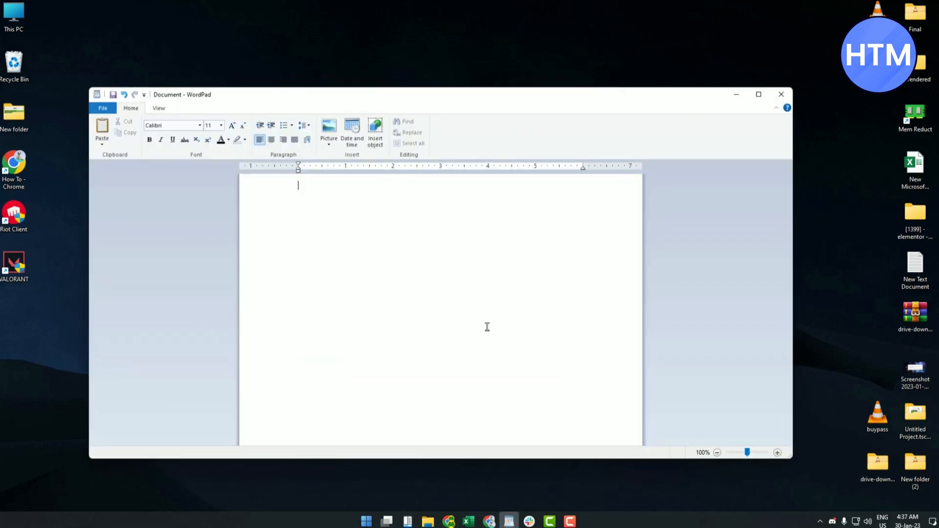
pyautogui.moveTo(484, 324)
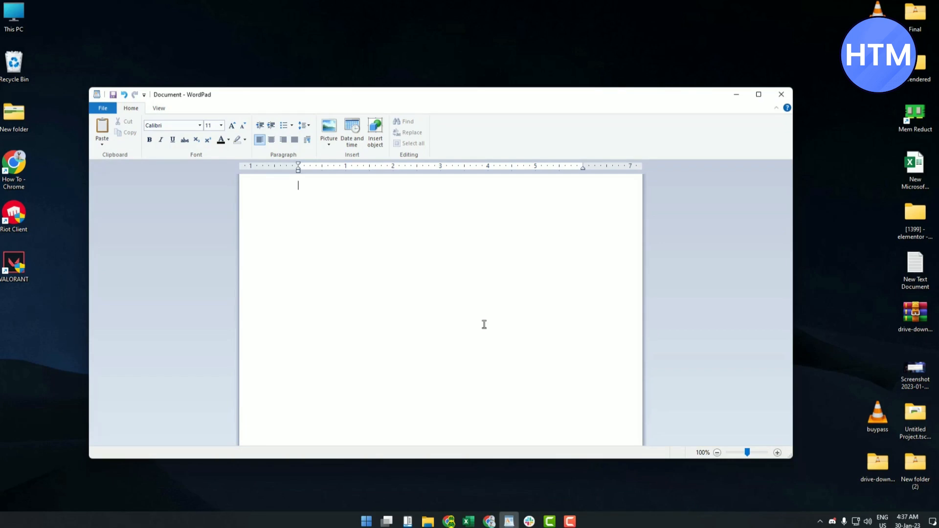
pyautogui.press('Win+.')
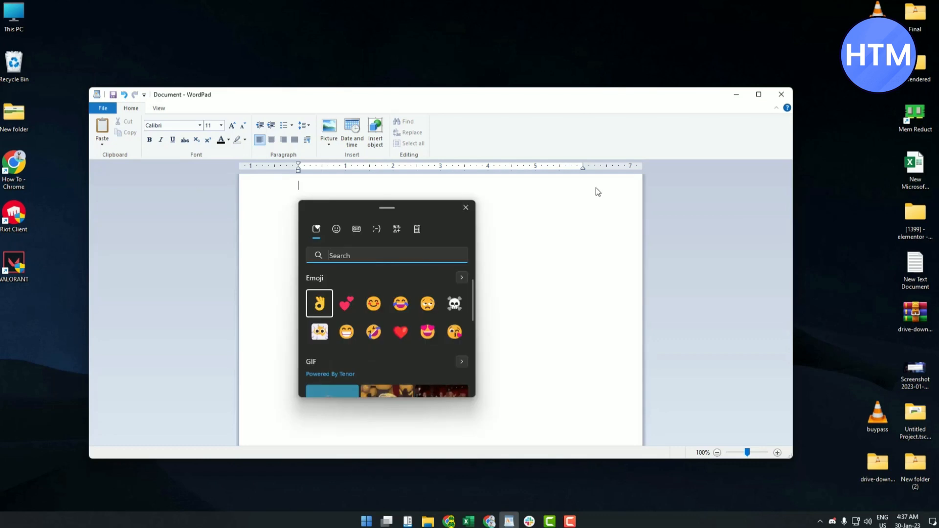
pyautogui.moveTo(386, 208); pyautogui.dragTo(604, 48)
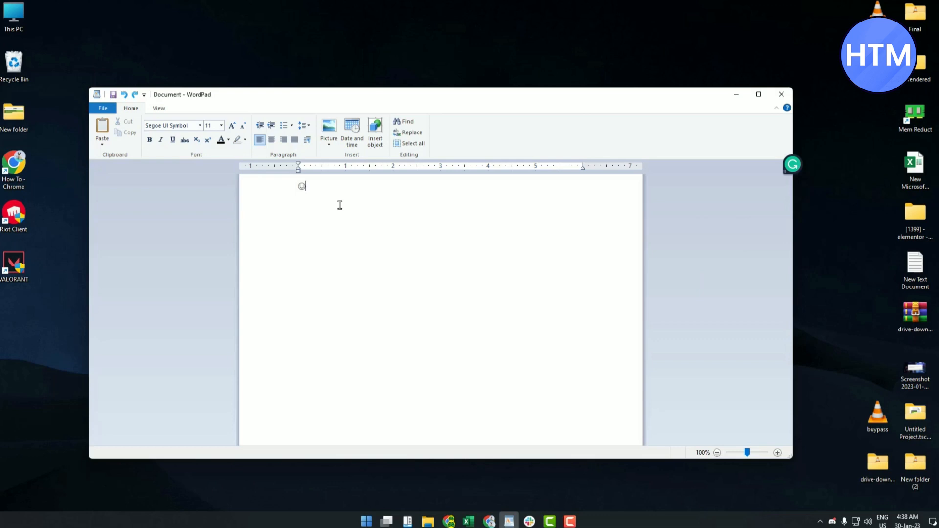
pyautogui.moveTo(313, 193)
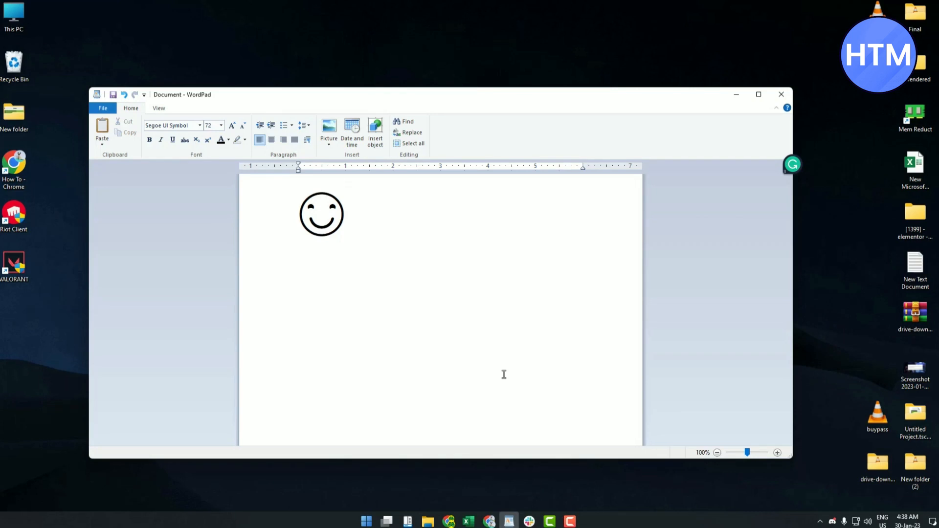
# Reopen the emoji panel, scroll the list, and insert a kaomoji after the smiley
pyautogui.press('win+.')
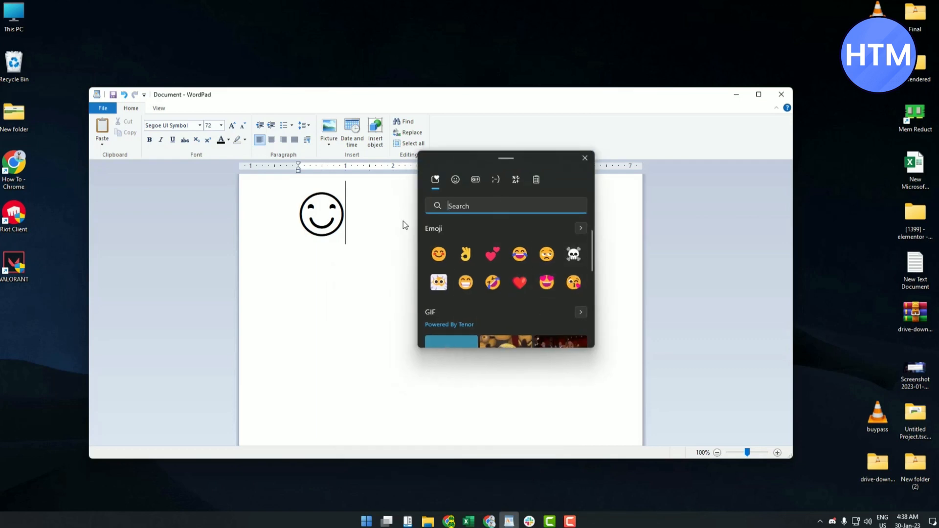
pyautogui.scroll(-3)
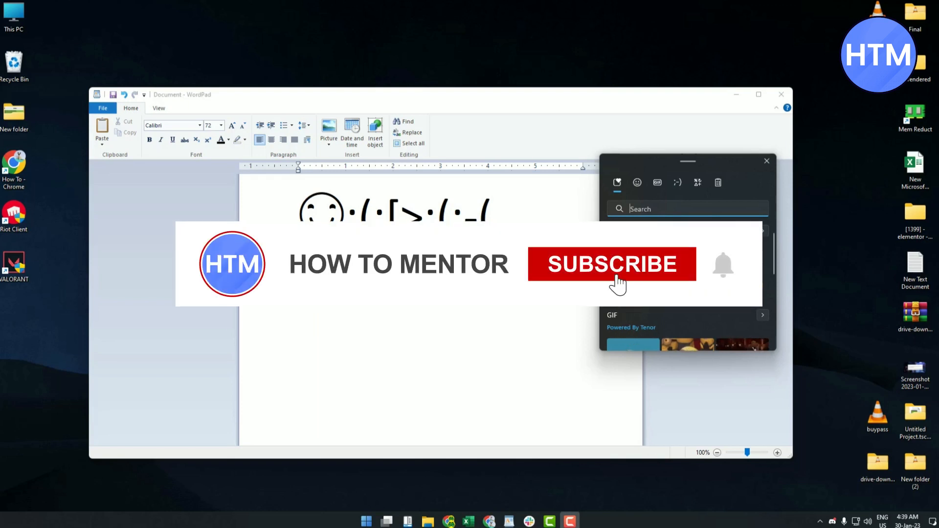
pyautogui.click(611, 264)
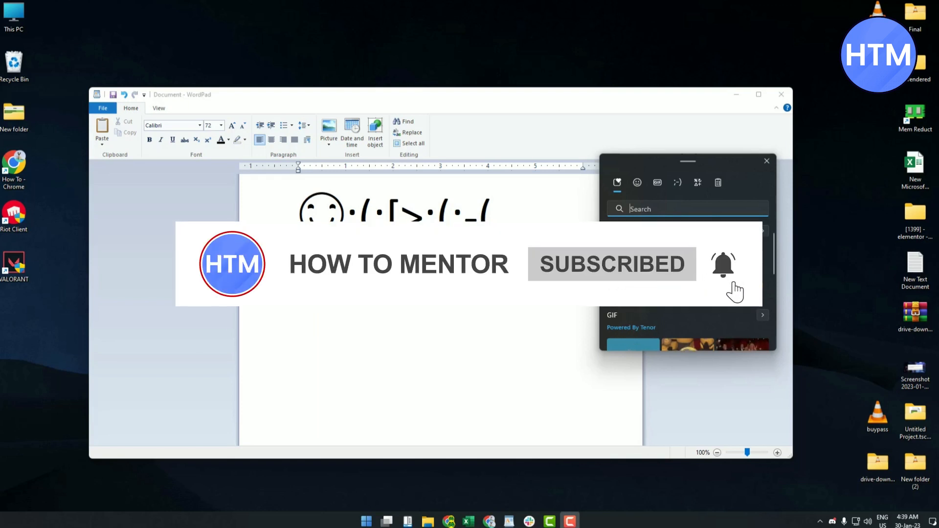